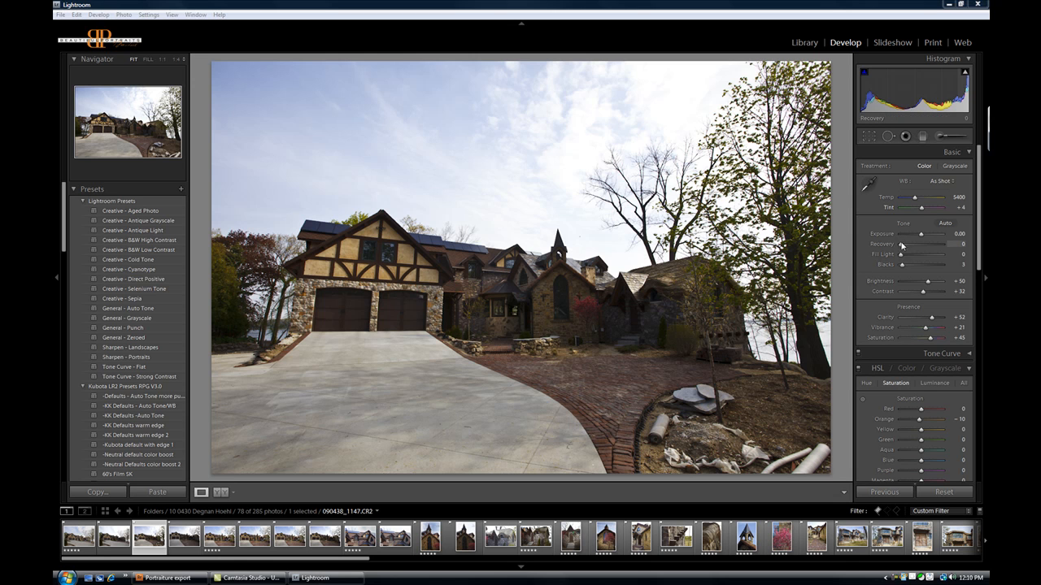
Raise Recovery to 29 to rescue the sky and lower Blacks from 3 to 2
{"action": "left_click_drag", "start_coordinate": [901, 244], "coordinate": [912, 244]}
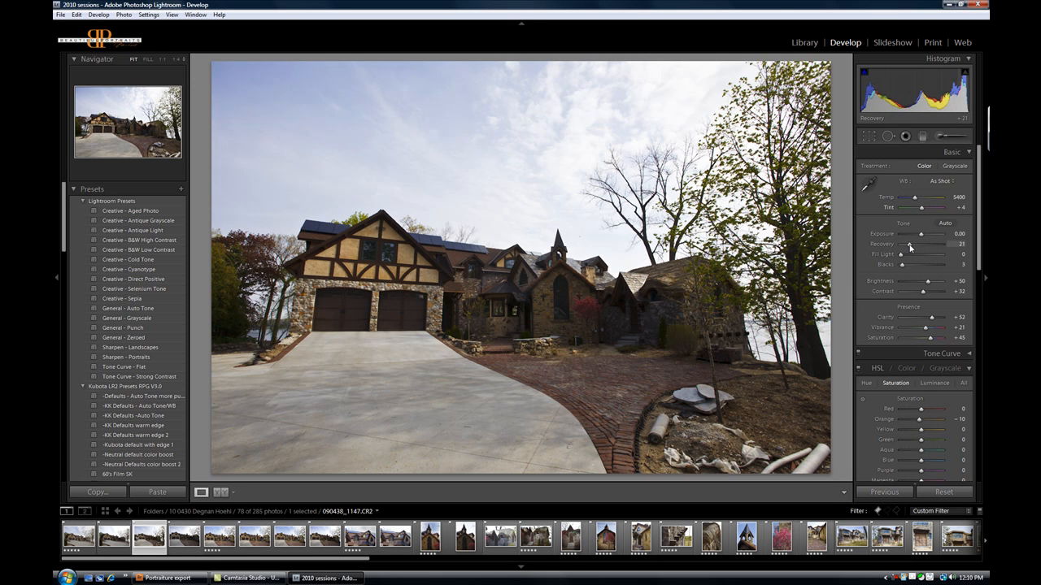
{"action": "left_click_drag", "start_coordinate": [927, 244], "coordinate": [939, 244]}
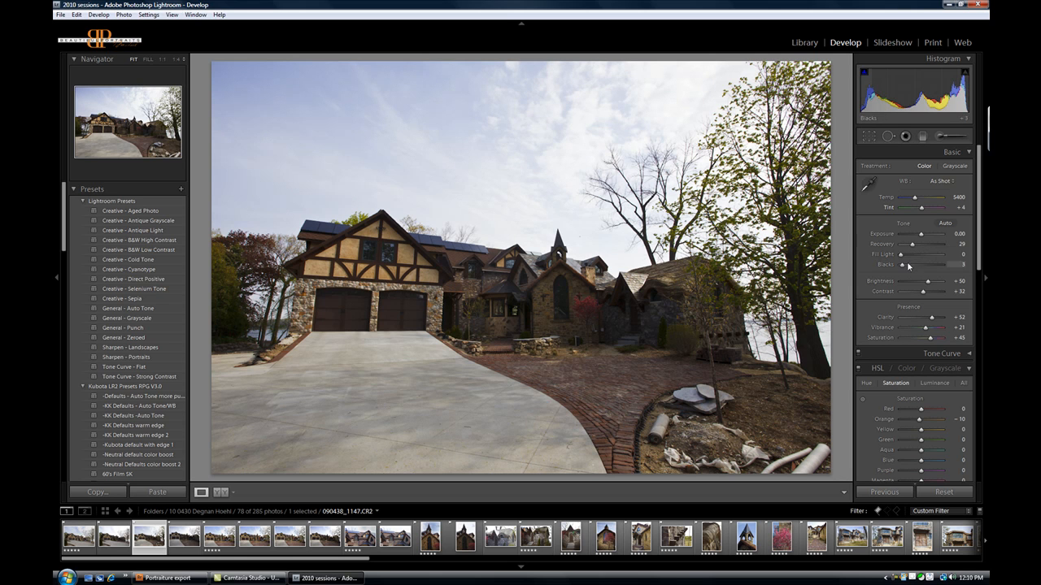
{"action": "left_click_drag", "start_coordinate": [937, 264], "coordinate": [933, 264]}
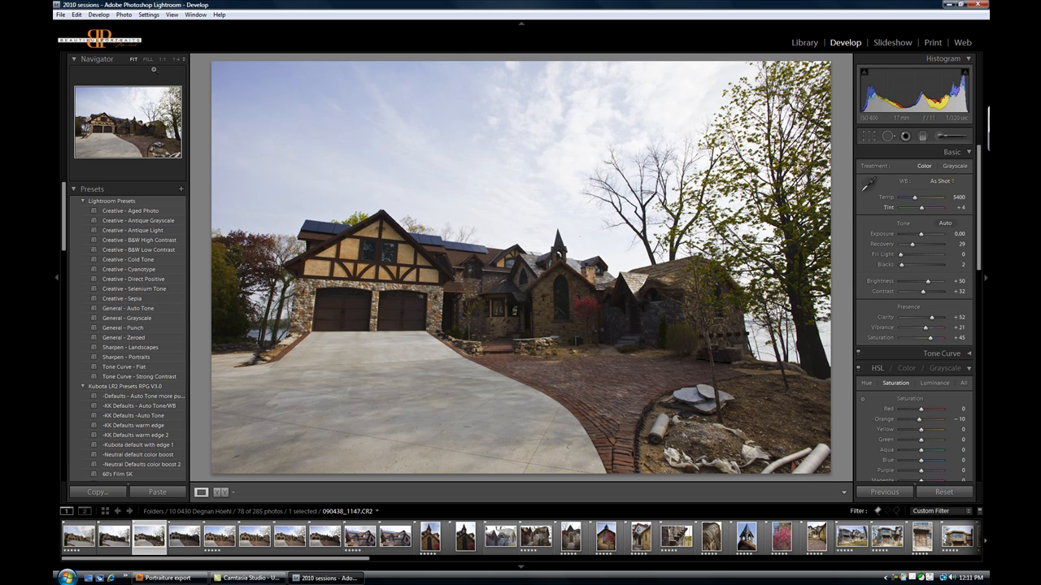
{"action": "mouse_move", "coordinate": [148, 58]}
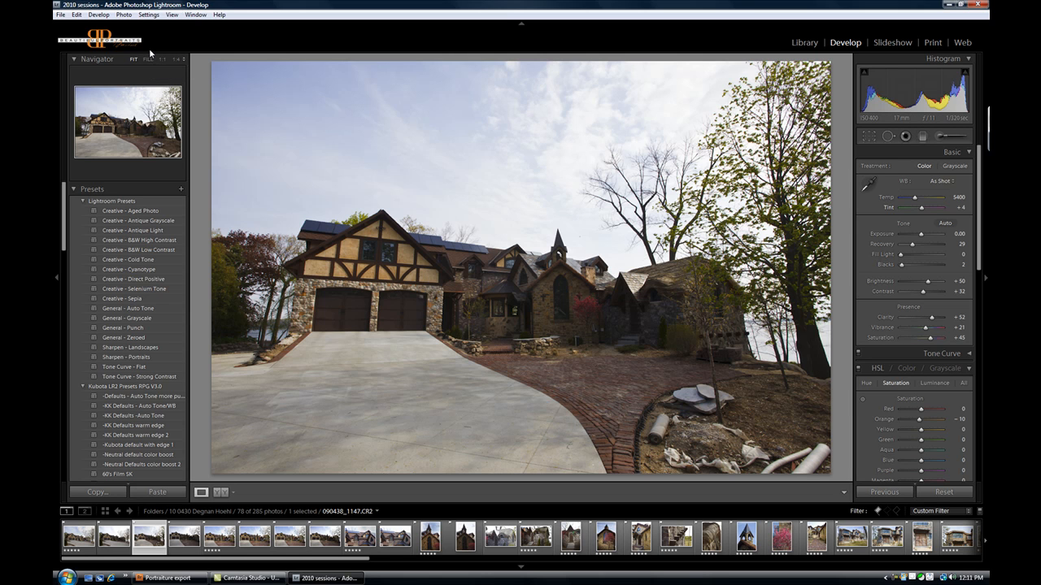
Edit a 16-bit sRGB TIFF copy with Lightroom adjustments in Viveza 2
{"action": "left_click", "coordinate": [123, 15]}
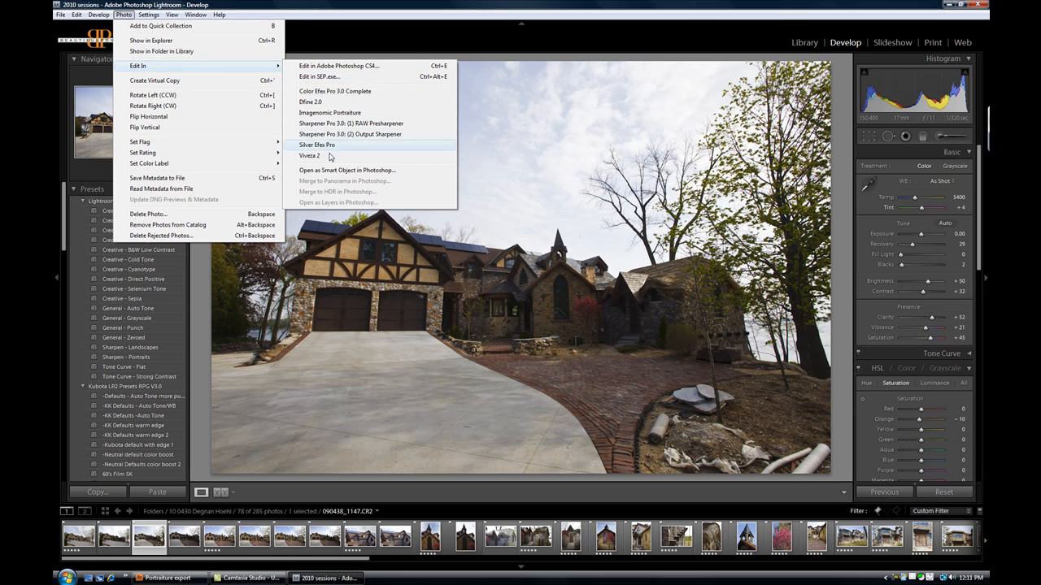
{"action": "left_click", "coordinate": [311, 155]}
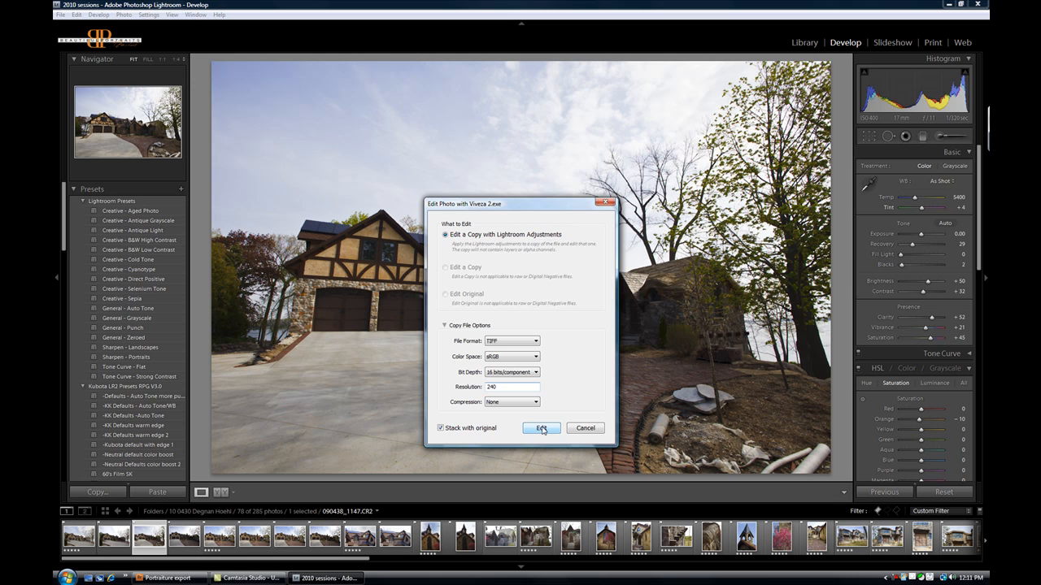
{"action": "left_click", "coordinate": [541, 429]}
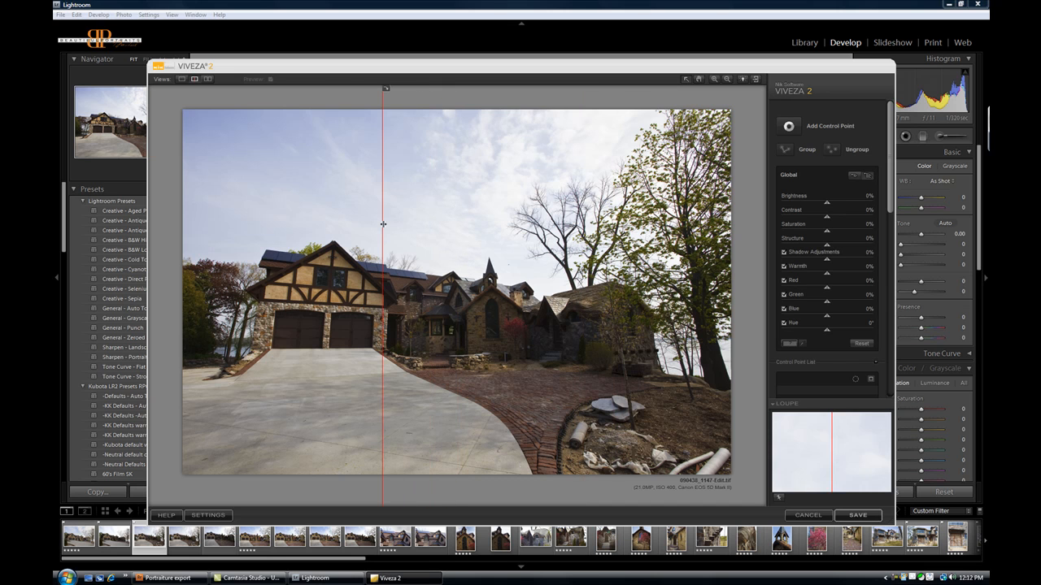
{"action": "mouse_move", "coordinate": [498, 231]}
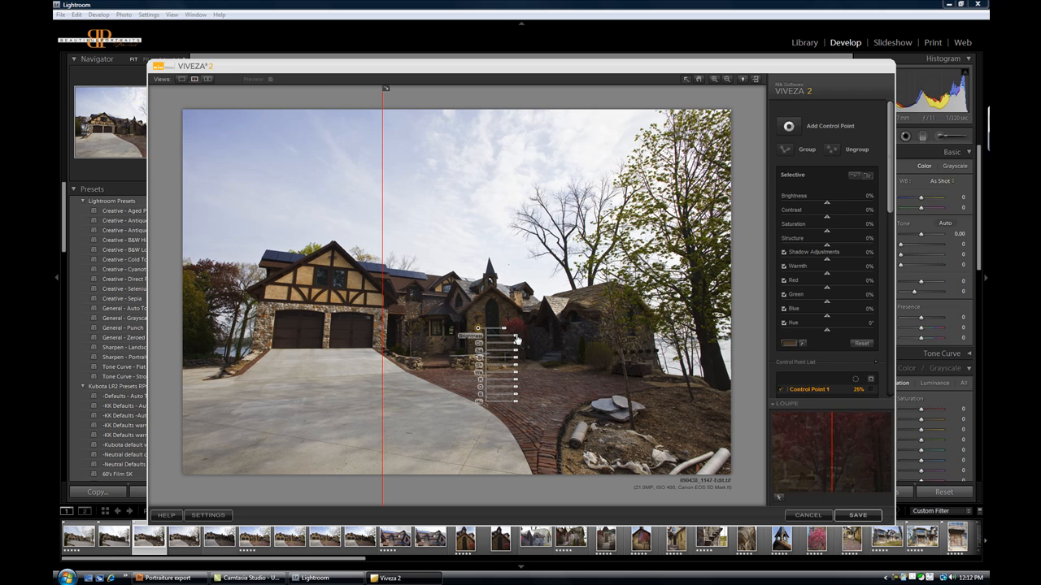
Set two house control points, widening the second: brightness 29%, contrast 44%, saturation 22%, structure 59%
{"action": "left_click_drag", "start_coordinate": [504, 336], "coordinate": [545, 336]}
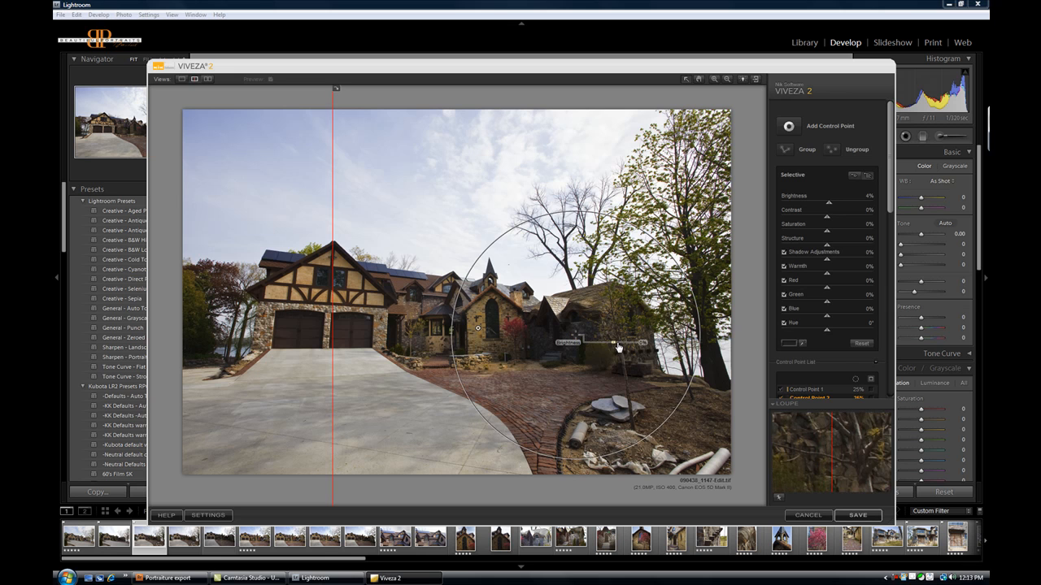
{"action": "left_click_drag", "start_coordinate": [616, 345], "coordinate": [642, 346]}
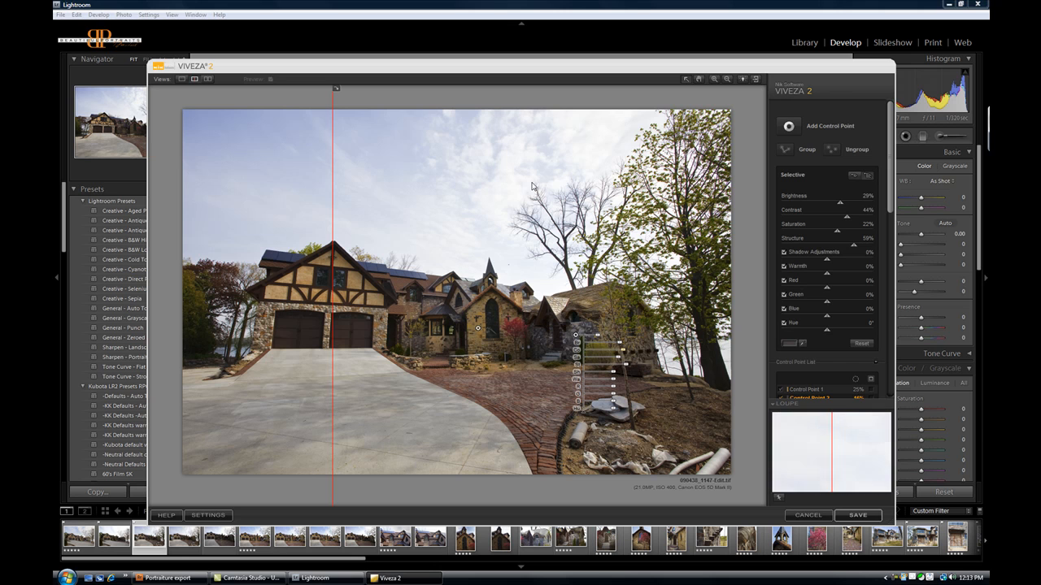
{"action": "mouse_move", "coordinate": [467, 216]}
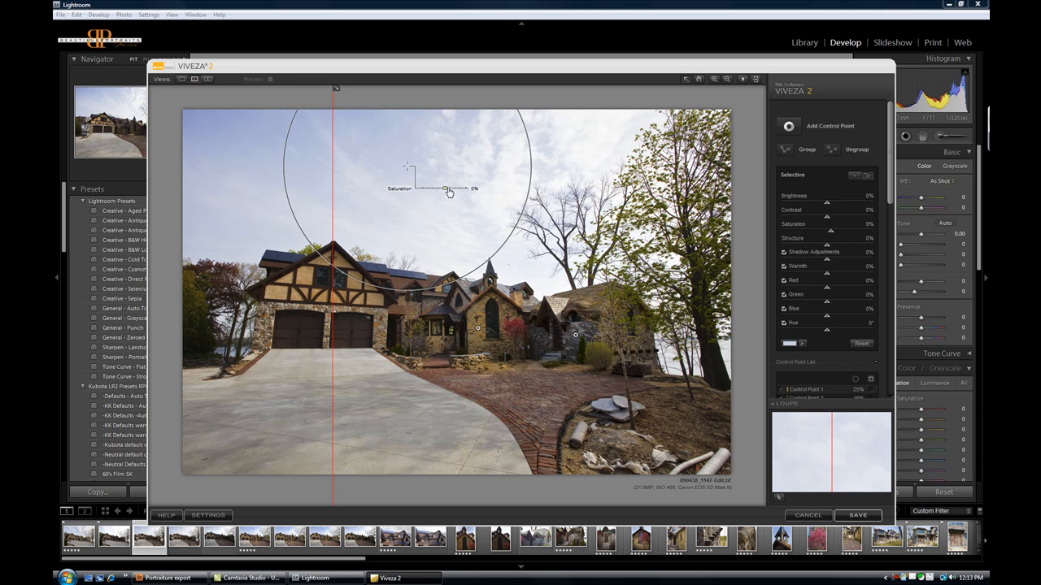
Set the sky control point to saturation 62%, brightness -6% and structure 35%
{"action": "left_click_drag", "start_coordinate": [447, 189], "coordinate": [459, 188]}
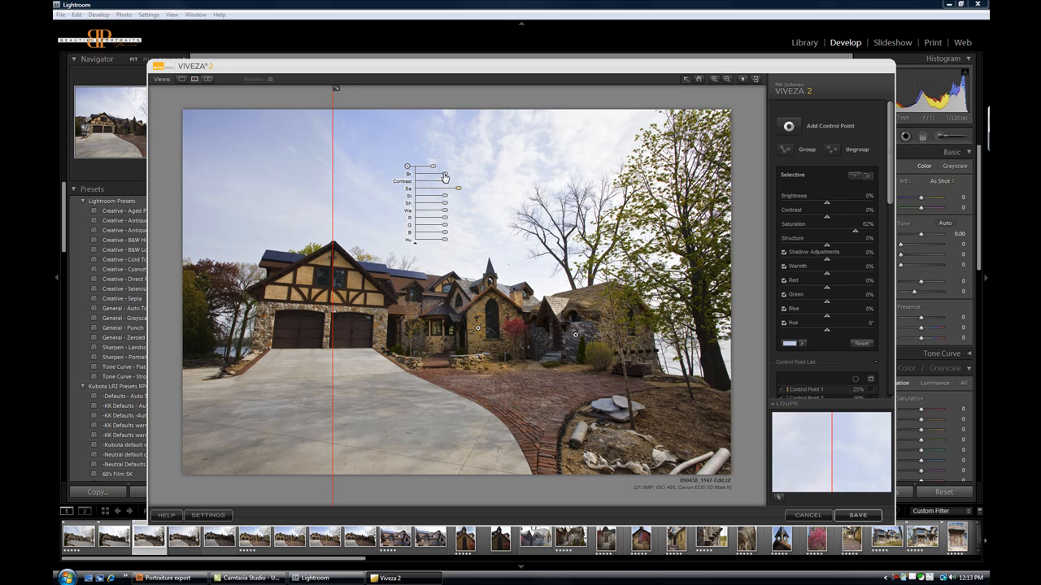
{"action": "left_click_drag", "start_coordinate": [445, 173], "coordinate": [431, 173]}
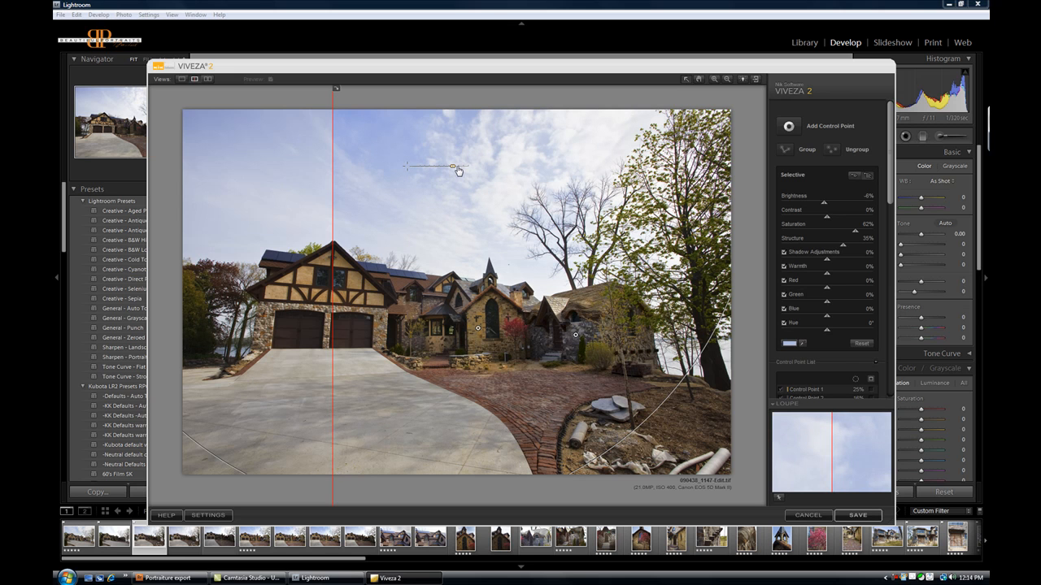
{"action": "left_click", "coordinate": [453, 168]}
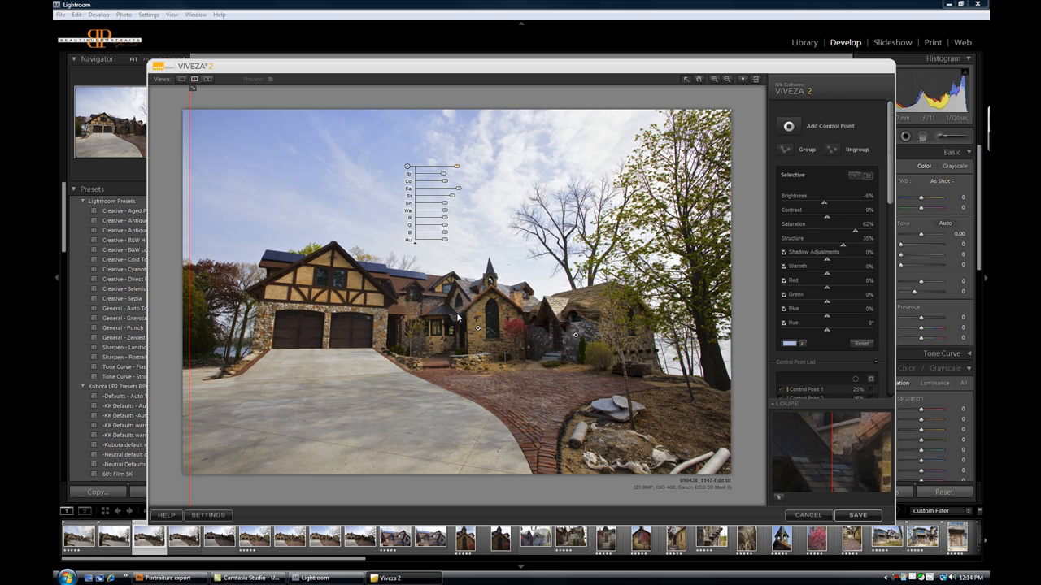
{"action": "mouse_move", "coordinate": [447, 317]}
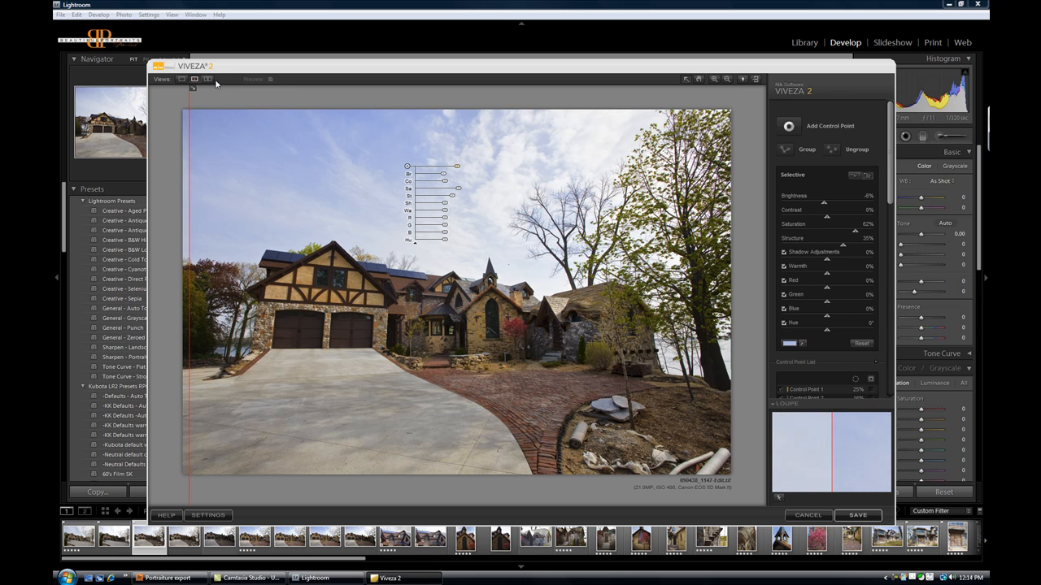
Show the before/after split view and raise global saturation to 11% and structure to 14%
{"action": "left_click", "coordinate": [207, 78]}
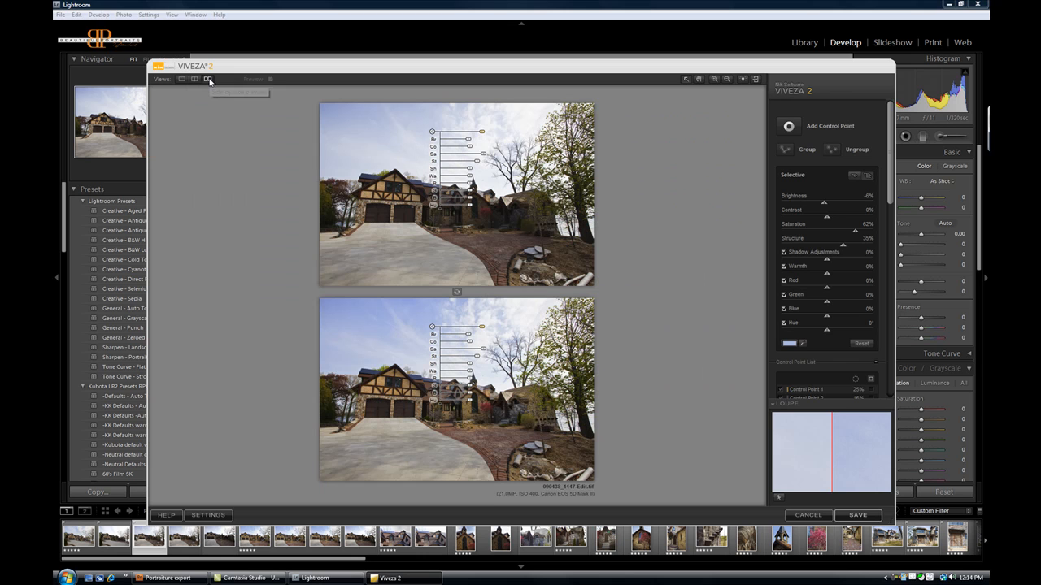
{"action": "mouse_move", "coordinate": [209, 80]}
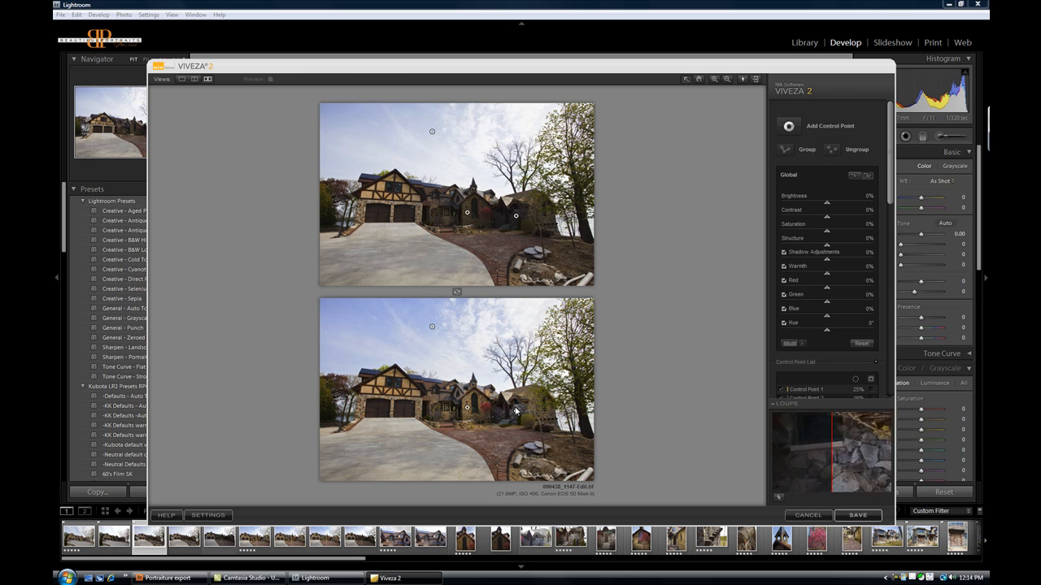
{"action": "mouse_move", "coordinate": [500, 413]}
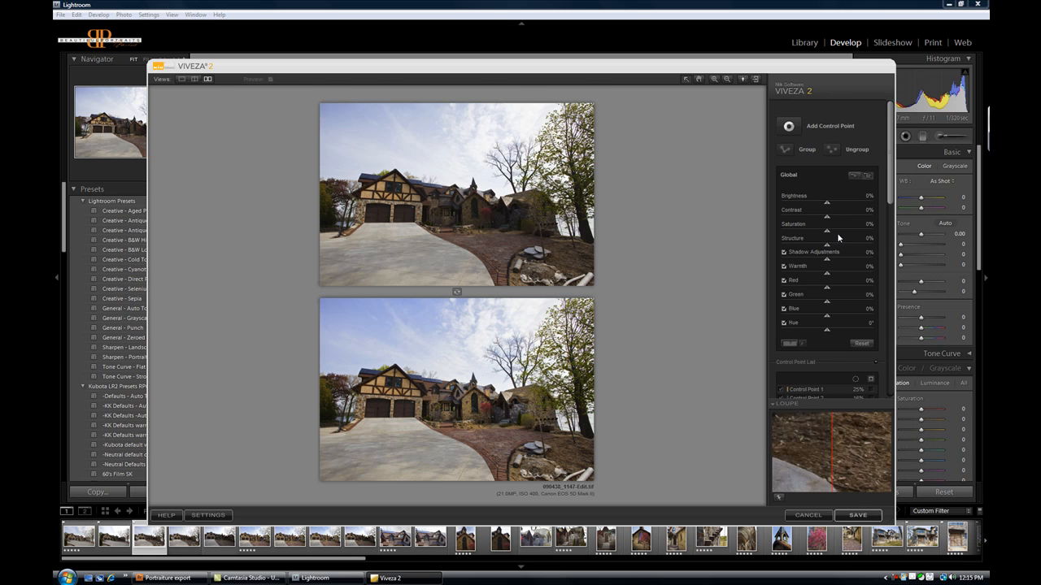
{"action": "mouse_move", "coordinate": [832, 248]}
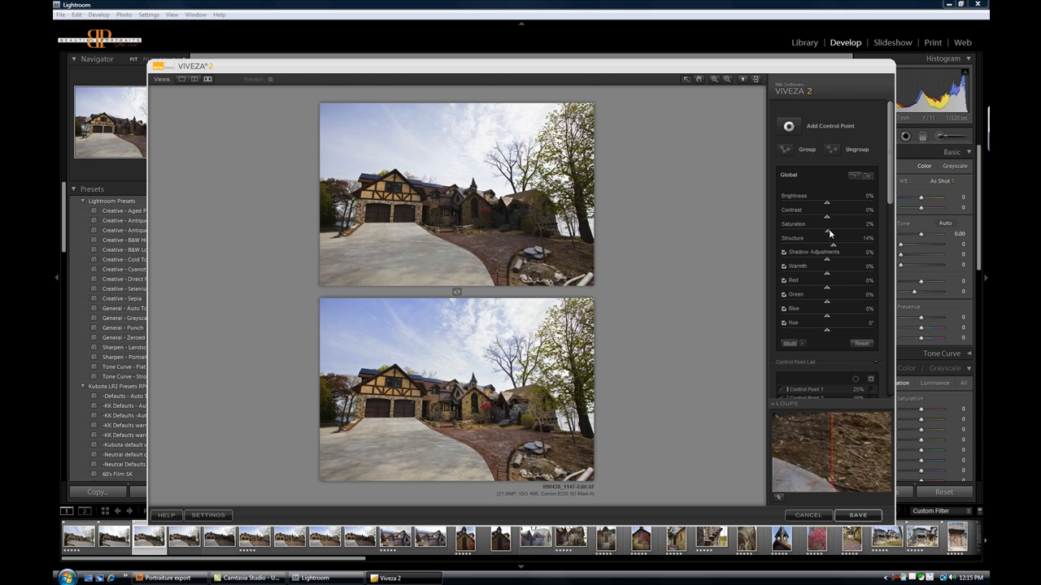
{"action": "left_click_drag", "start_coordinate": [826, 234], "coordinate": [832, 233]}
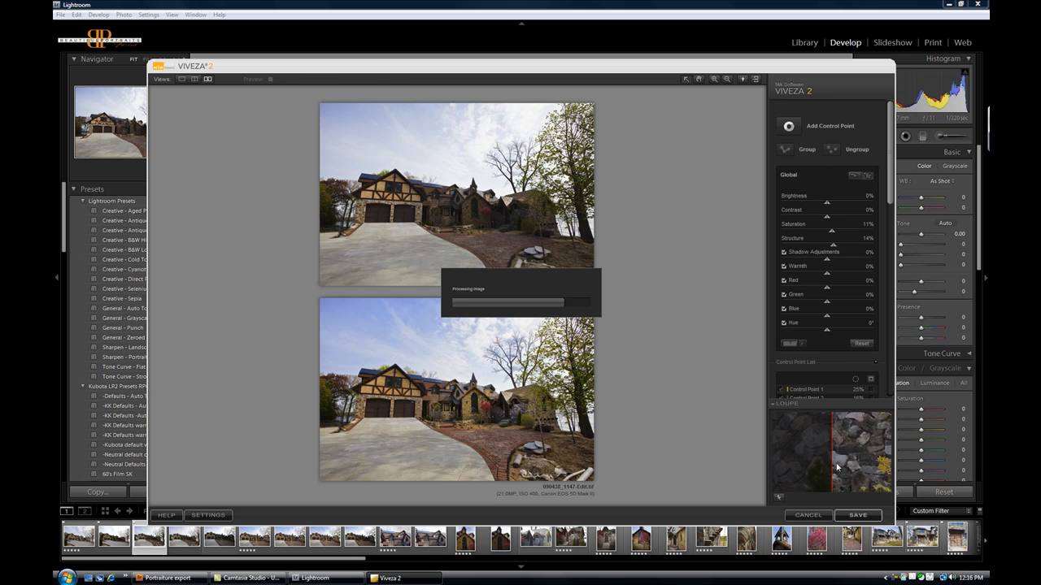
Load the enhanced 090438_1147-Edit.tif copy back into Lightroom's Develop module
{"action": "left_click", "coordinate": [857, 514]}
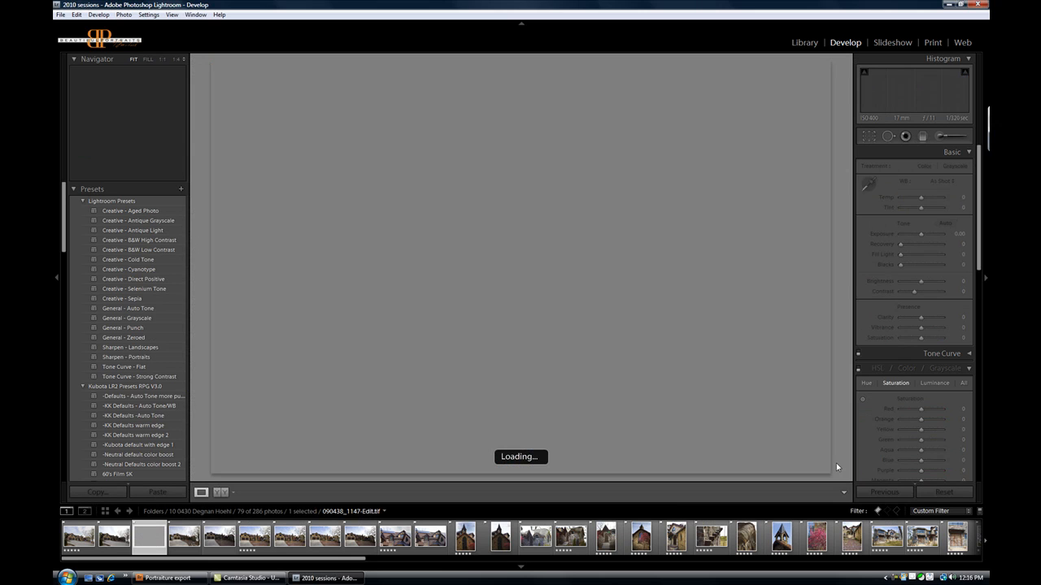